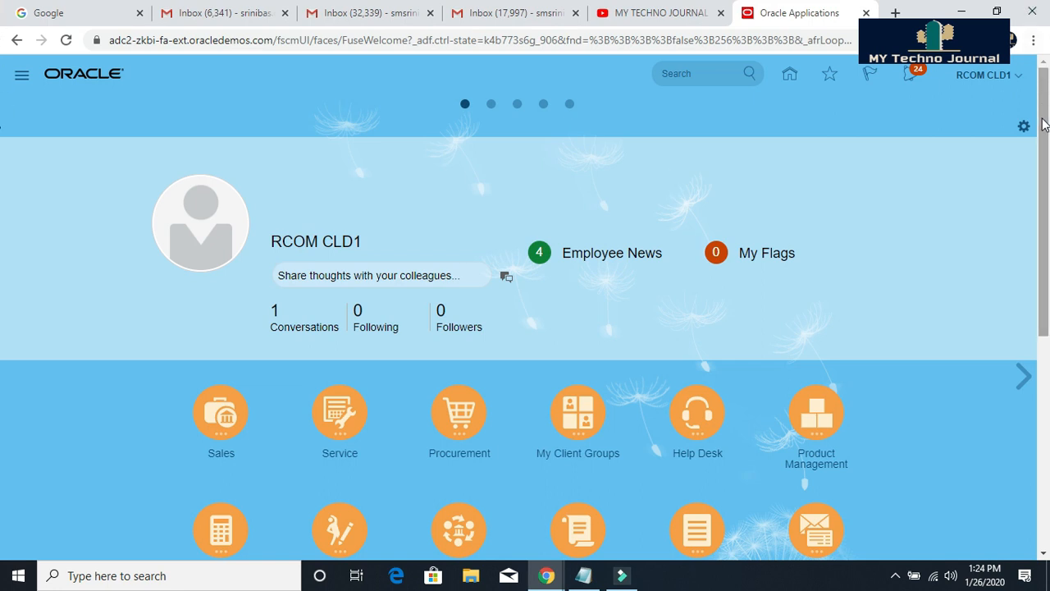
Go to Setup and Maintenance from the Settings and Actions user menu.
{"action": "scroll", "scroll_direction": "down", "scroll_amount": 3}
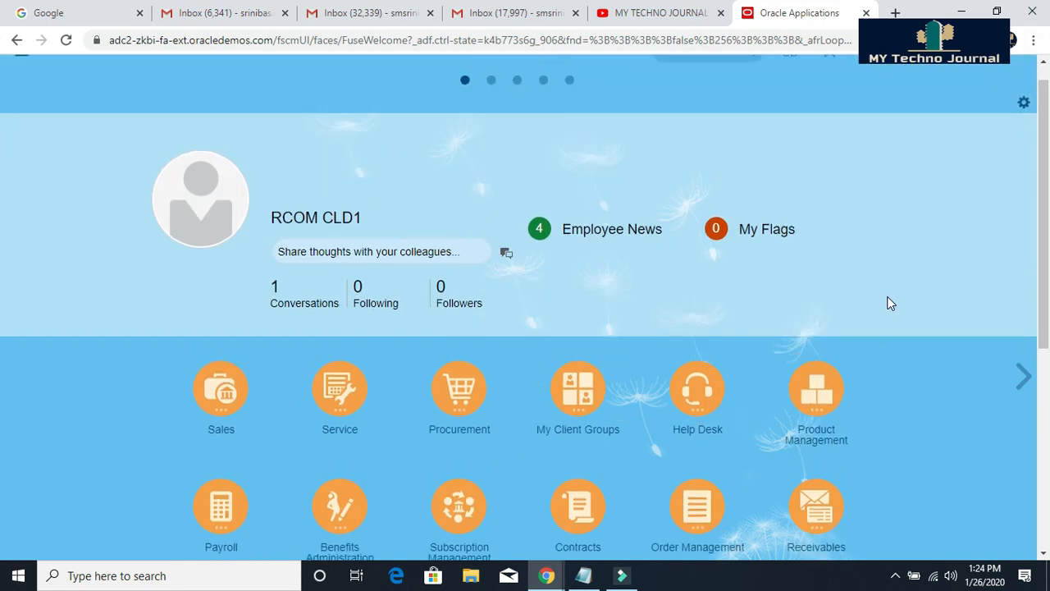
{"action": "scroll", "scroll_direction": "down", "scroll_amount": 3}
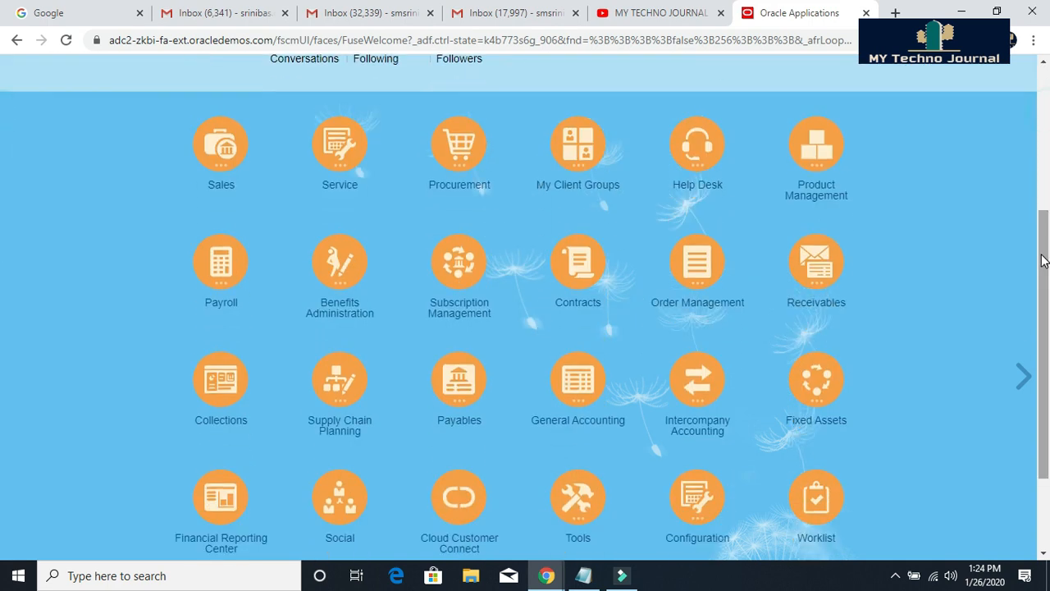
{"action": "scroll", "scroll_direction": "up", "scroll_amount": 3}
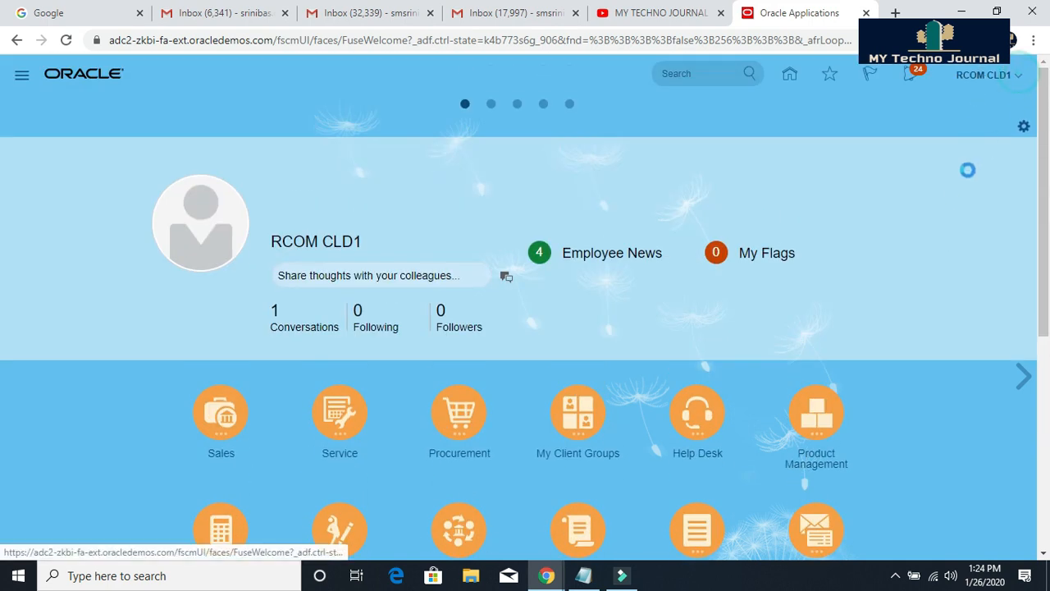
{"action": "left_click", "coordinate": [987, 74]}
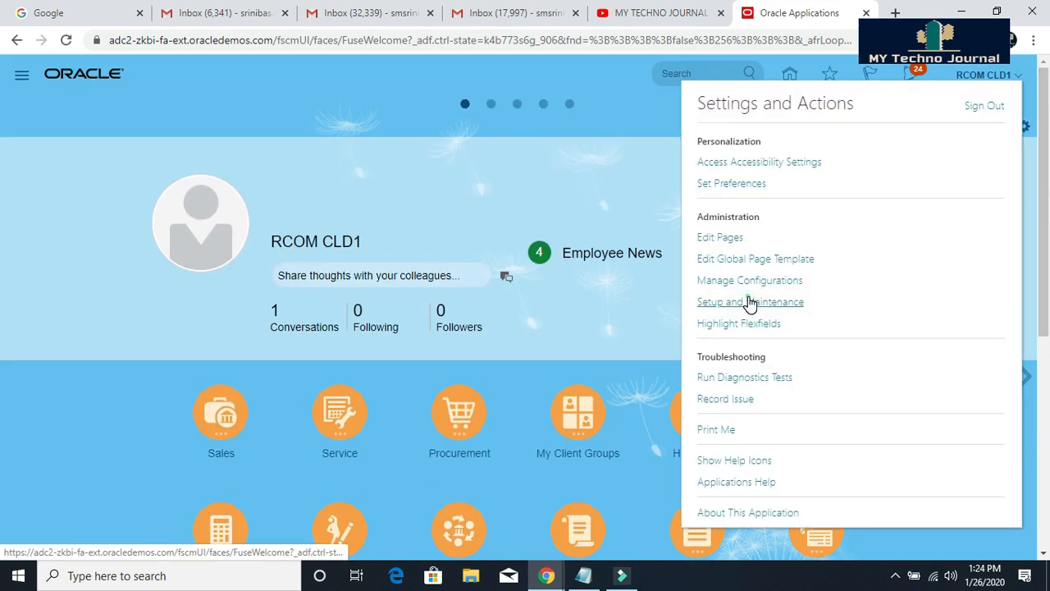
{"action": "left_click", "coordinate": [750, 301]}
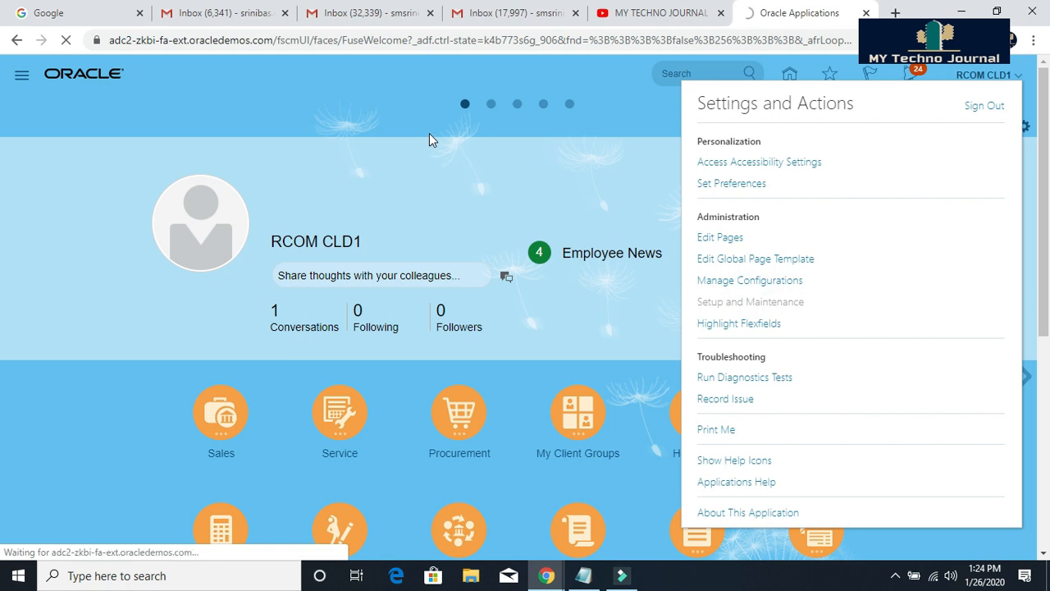
{"action": "left_click", "coordinate": [750, 301]}
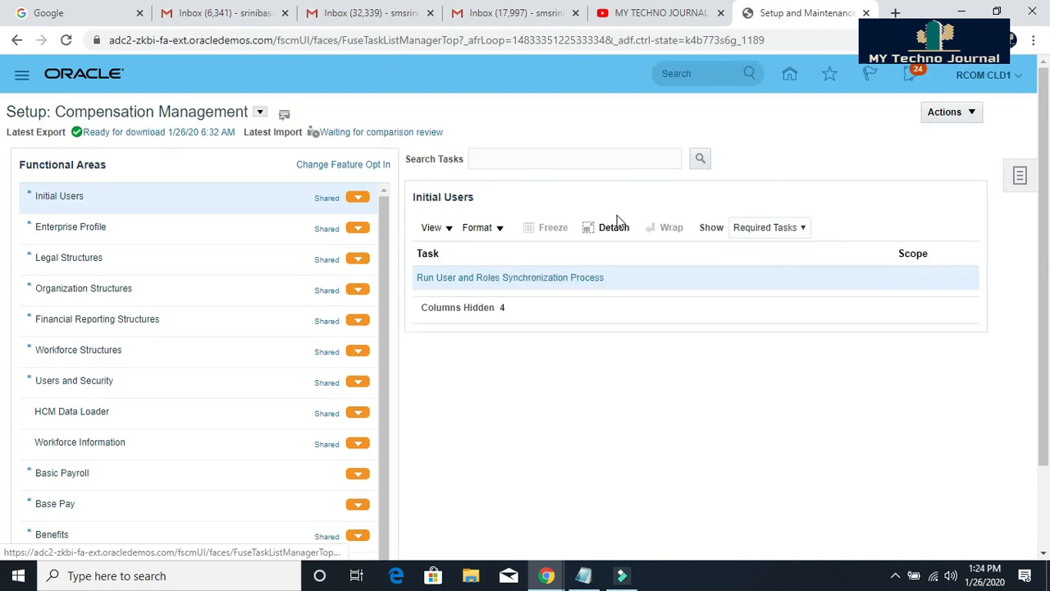
Bring up the setup task Search page from the Tasks panel.
{"action": "left_click", "coordinate": [951, 111]}
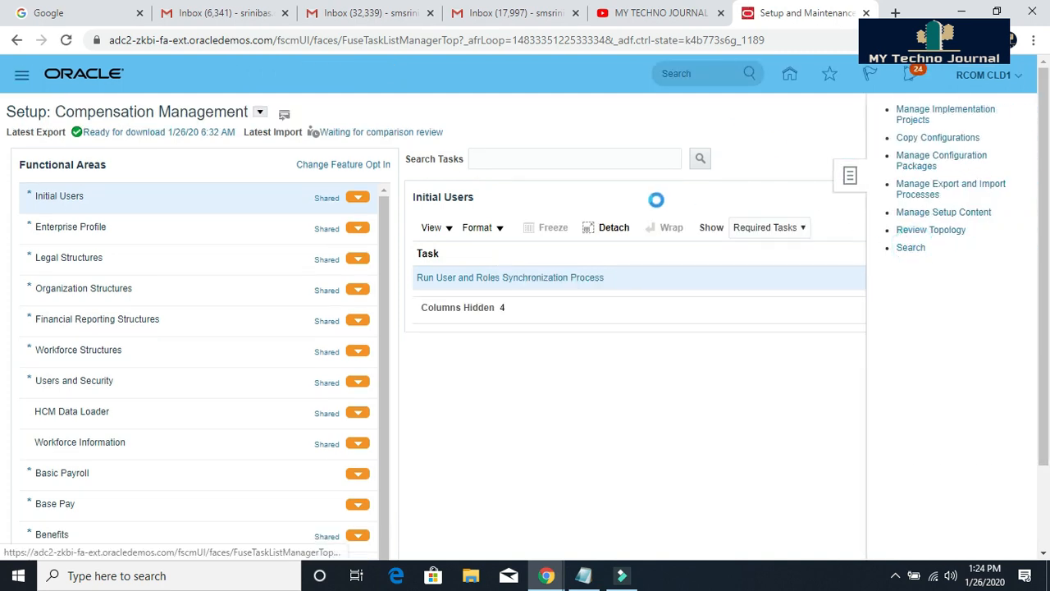
{"action": "left_click", "coordinate": [910, 247]}
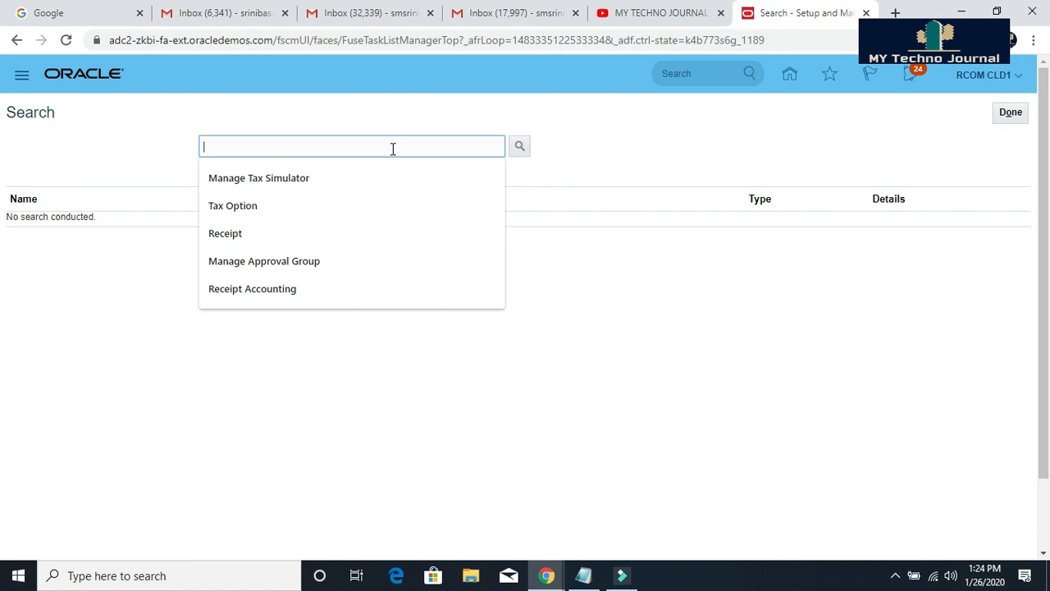
Search the setup tasks and open Manage Procurement Agents from the results.
{"action": "type", "text": "Ma"}
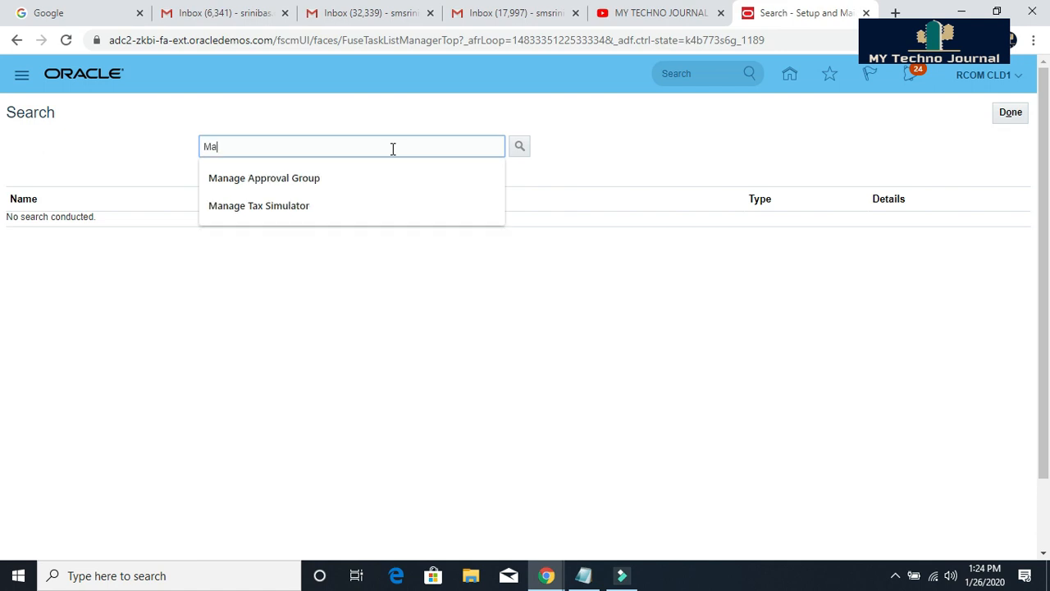
{"action": "left_click", "coordinate": [519, 146]}
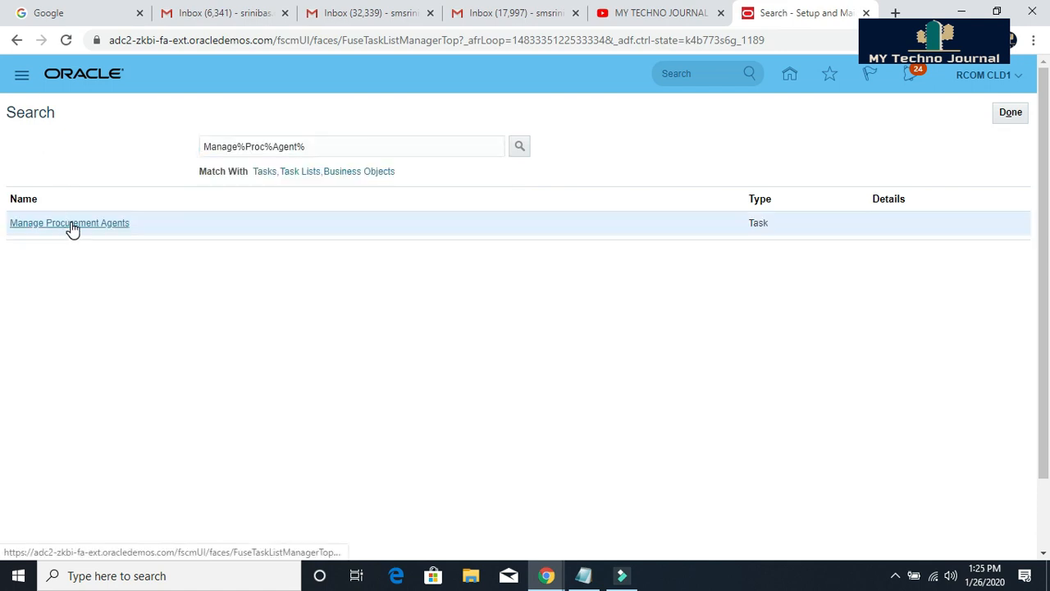
{"action": "left_click", "coordinate": [69, 222]}
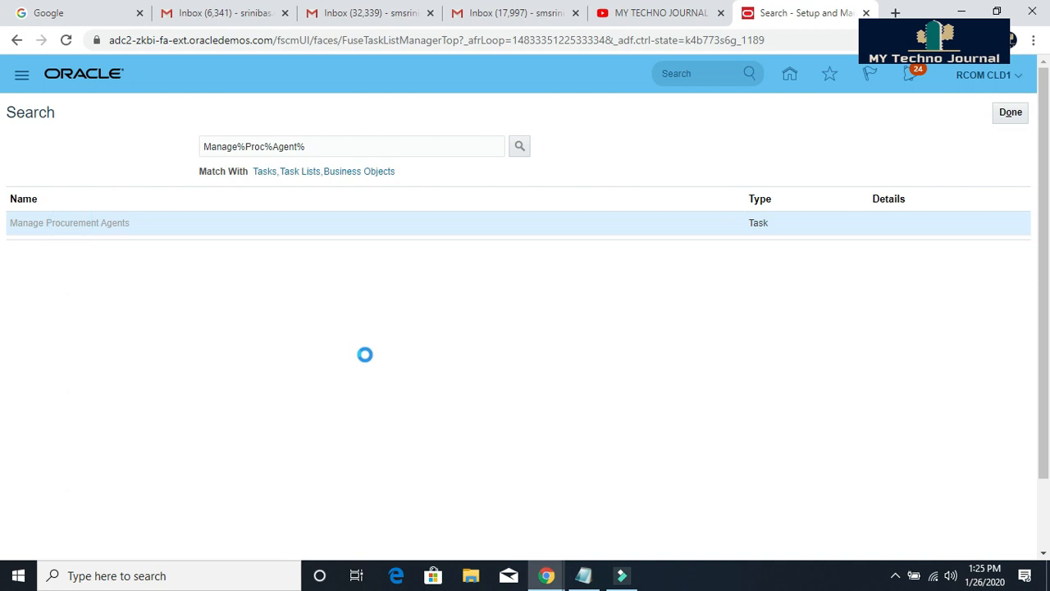
{"action": "left_click", "coordinate": [69, 223]}
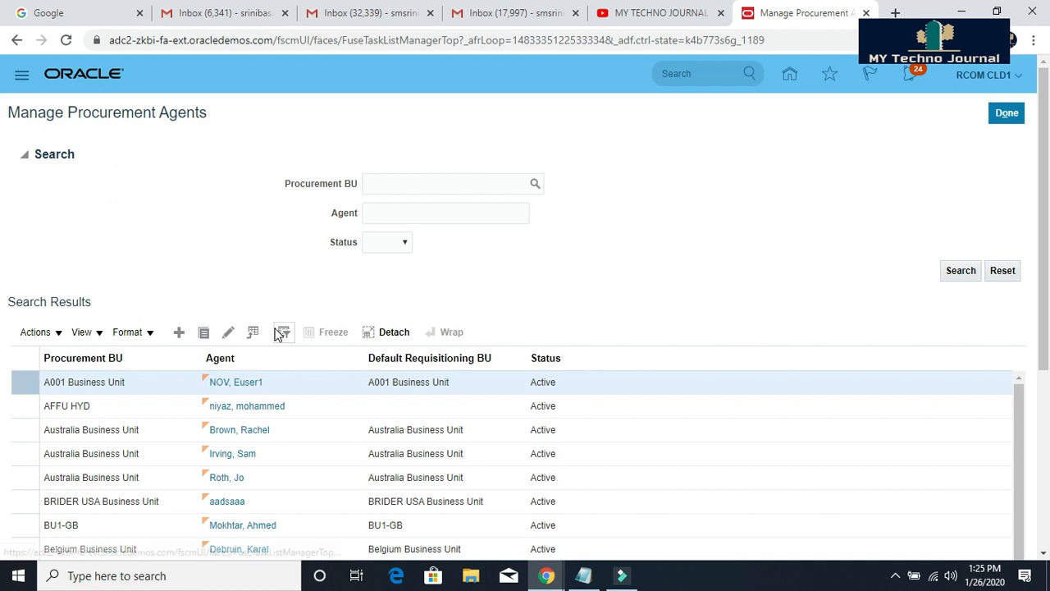
Create a new procurement agent with US1 Business Unit as the procurement BU.
{"action": "left_click", "coordinate": [179, 332]}
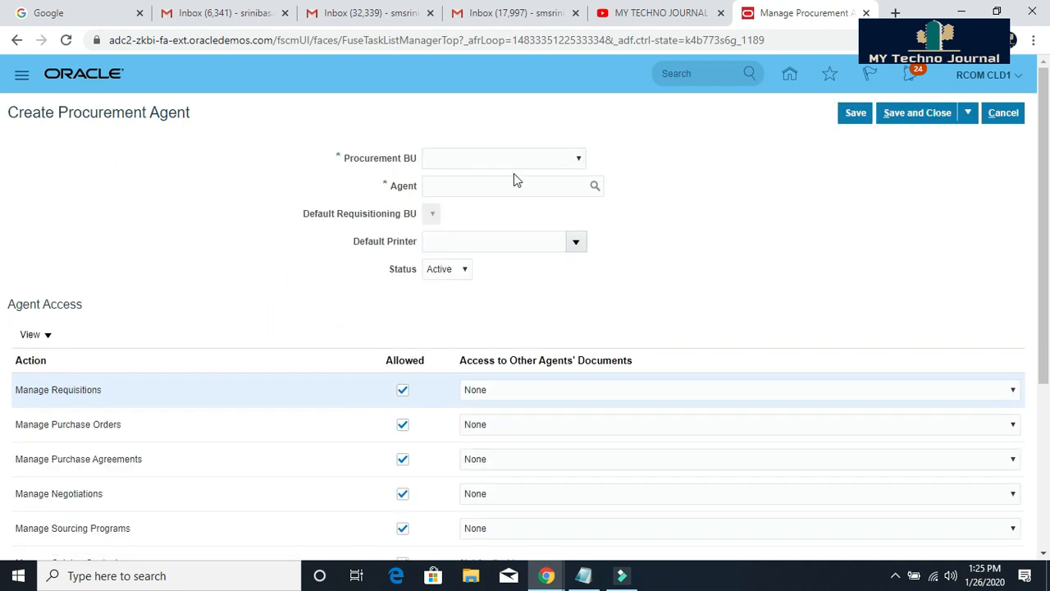
{"action": "left_click", "coordinate": [578, 157]}
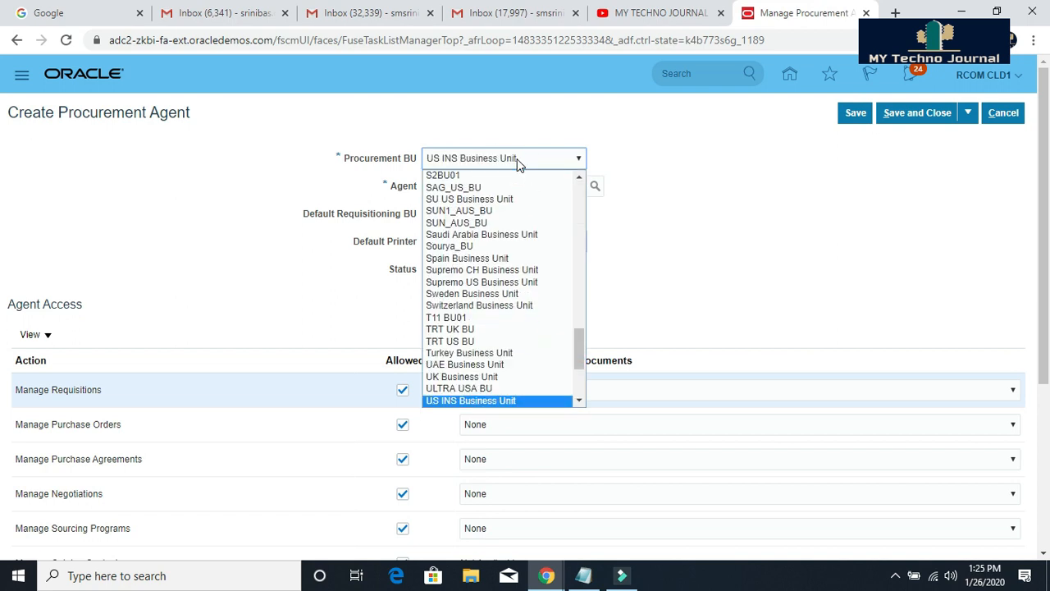
{"action": "scroll", "scroll_direction": "down", "scroll_amount": 3}
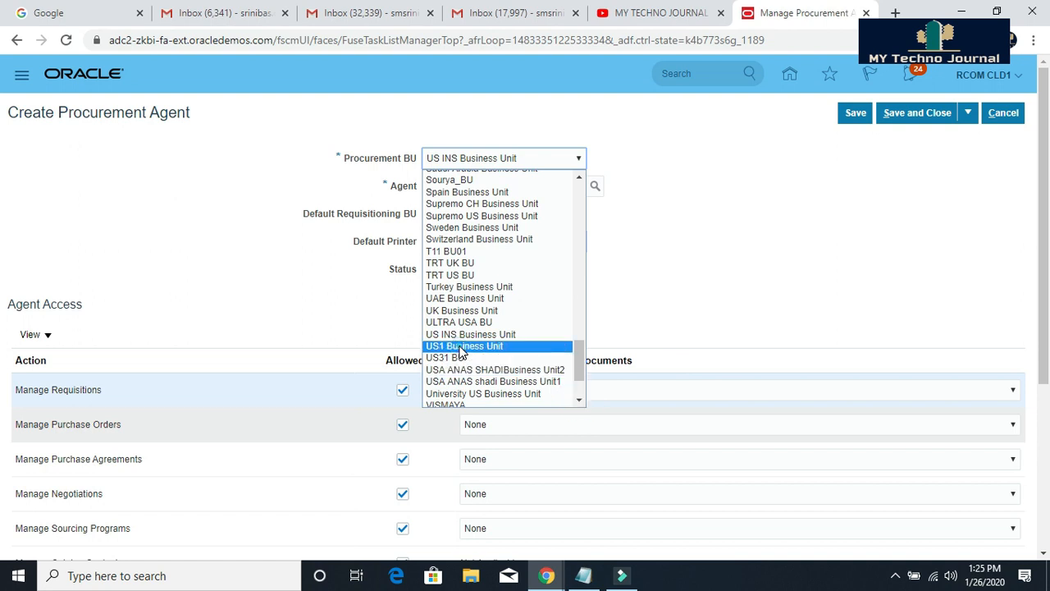
{"action": "left_click", "coordinate": [464, 346]}
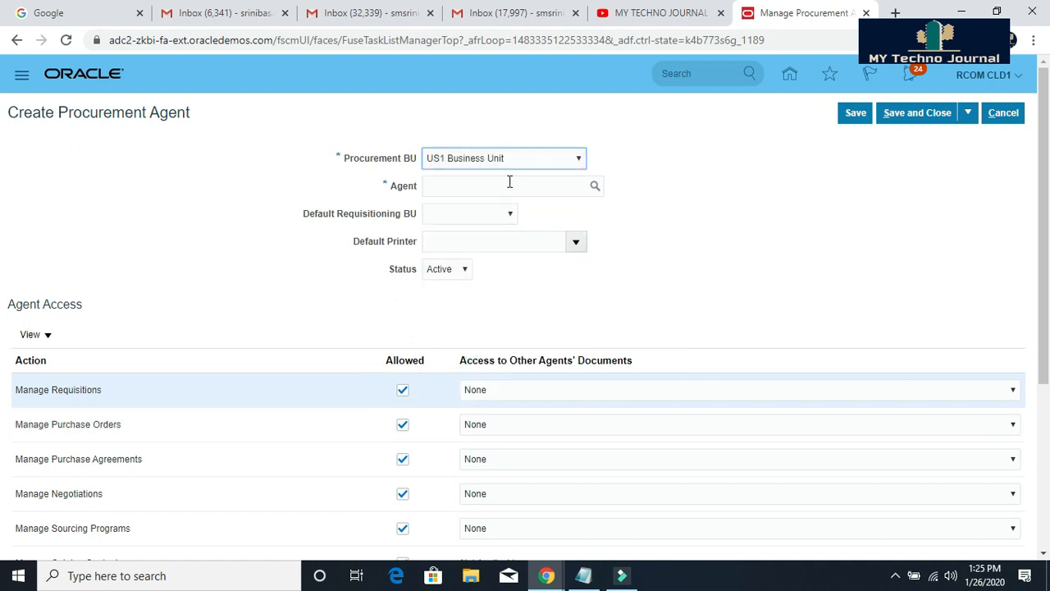
Enter agent IMP% and default requisitioning BU US1 Business Unit.
{"action": "left_click", "coordinate": [505, 185]}
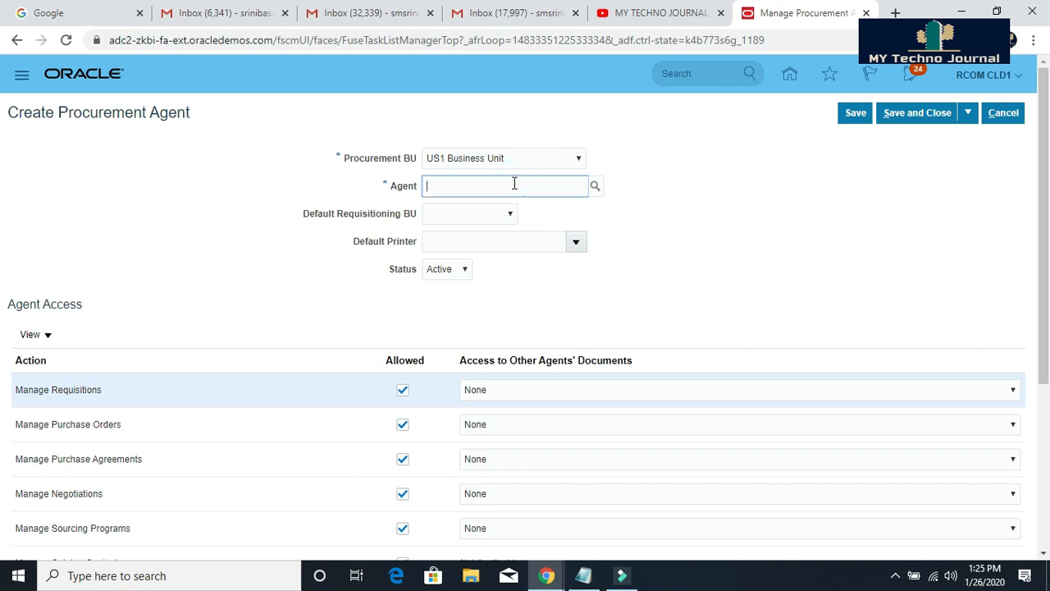
{"action": "type", "text": "IMP"}
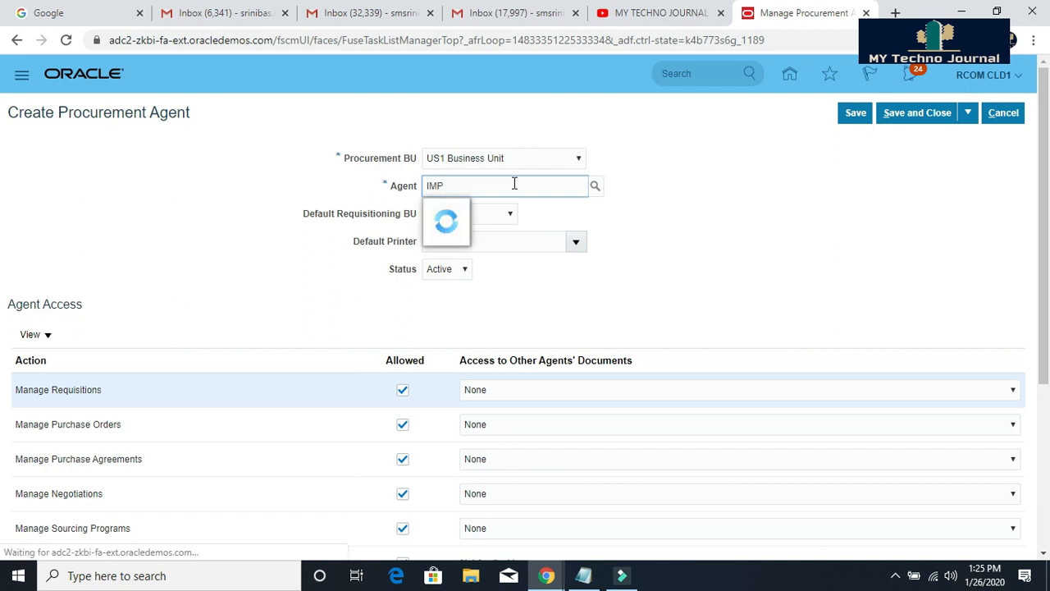
{"action": "type", "text": "%"}
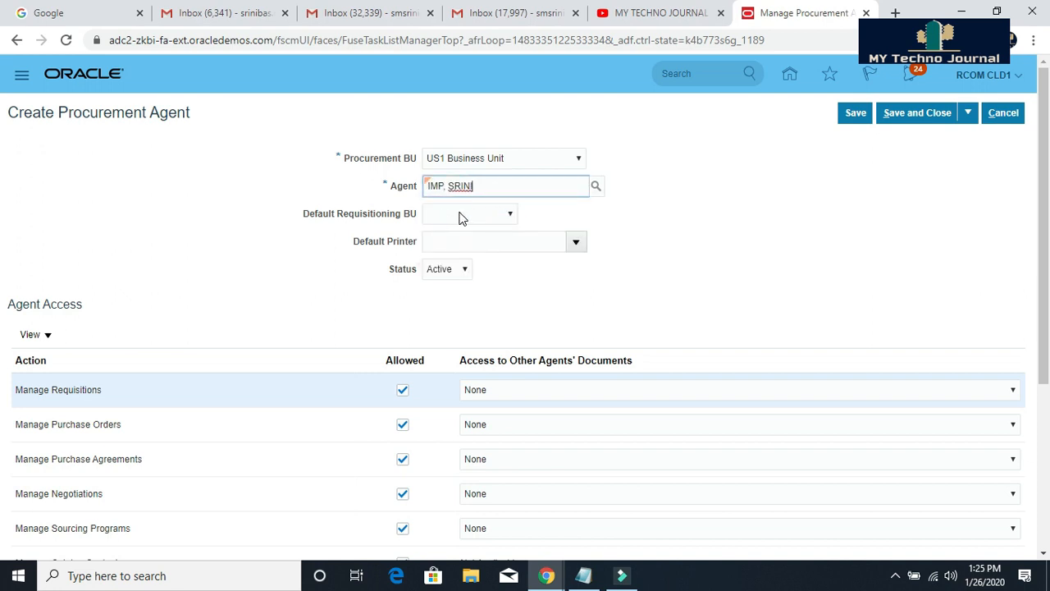
{"action": "left_click", "coordinate": [509, 214]}
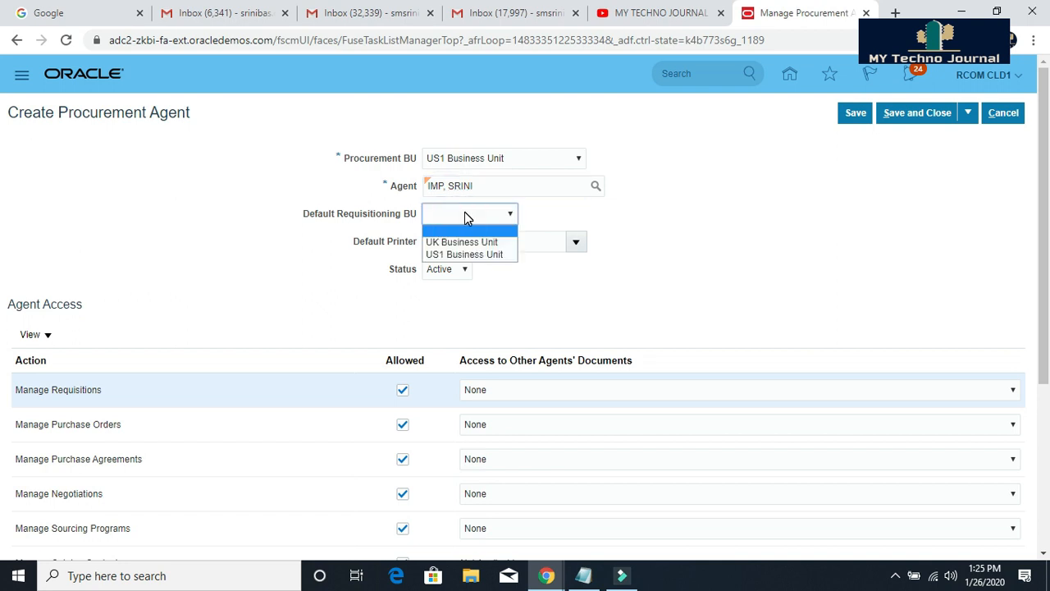
{"action": "left_click", "coordinate": [464, 254]}
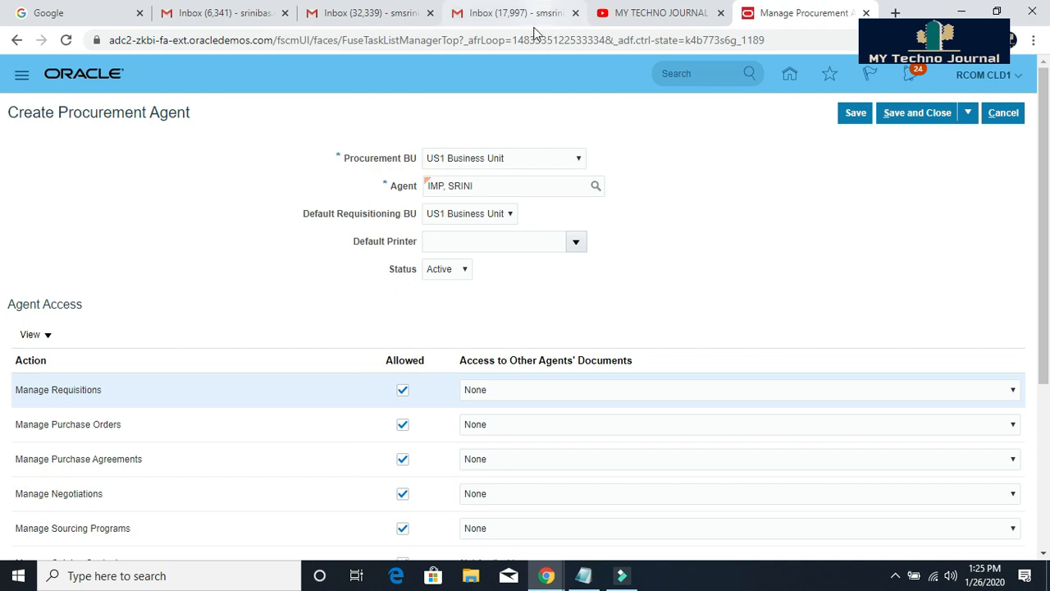
{"action": "mouse_move", "coordinate": [736, 171]}
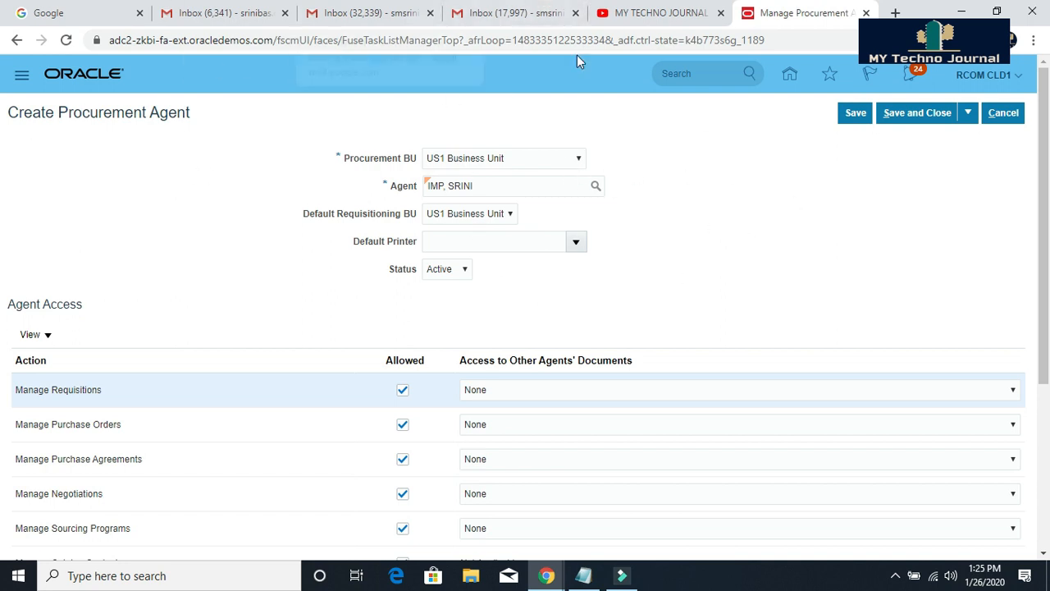
{"action": "mouse_move", "coordinate": [708, 211]}
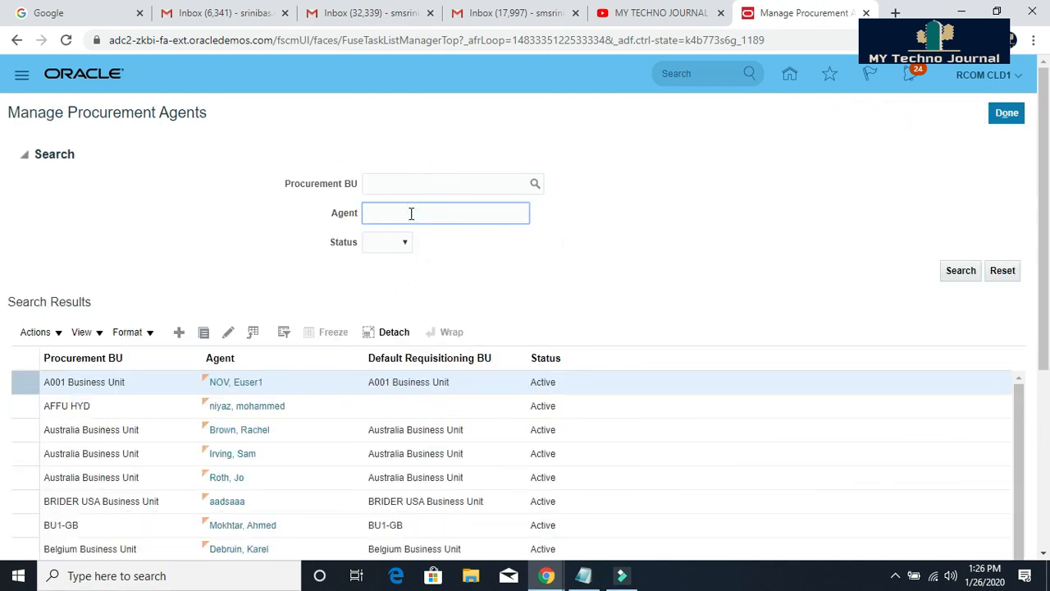
Enter IMP%SR into the Agent field of the Manage Procurement Agents search.
{"action": "type", "text": "IM"}
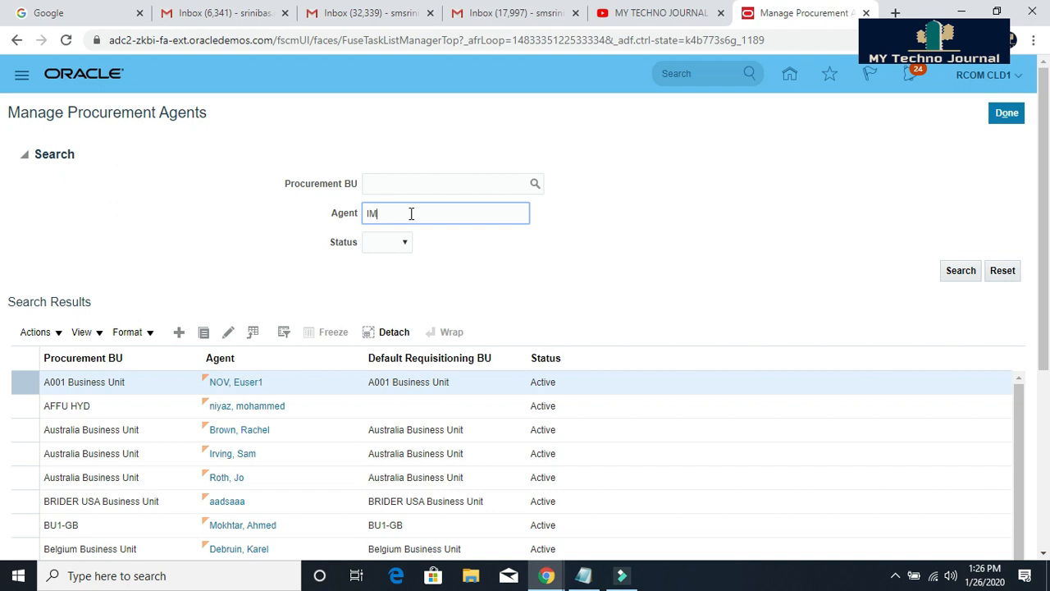
{"action": "type", "text": "P"}
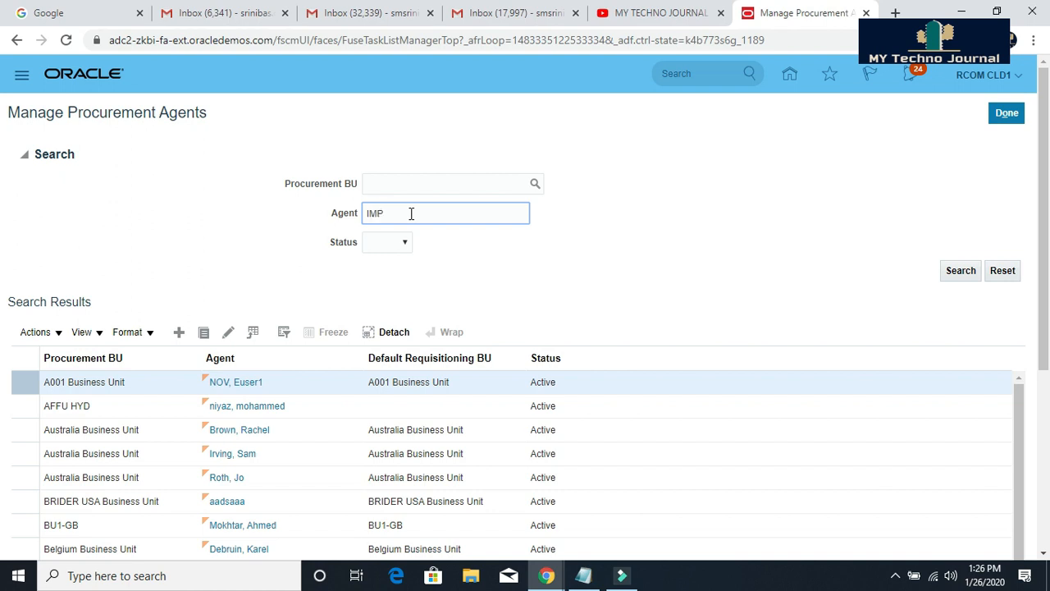
{"action": "type", "text": "%"}
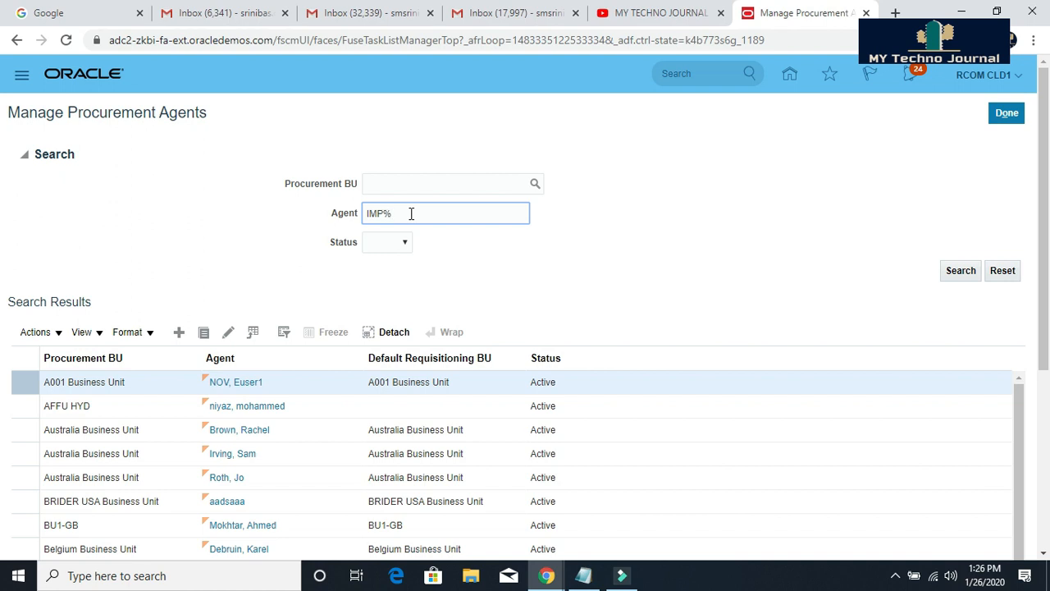
{"action": "type", "text": "SRINI"}
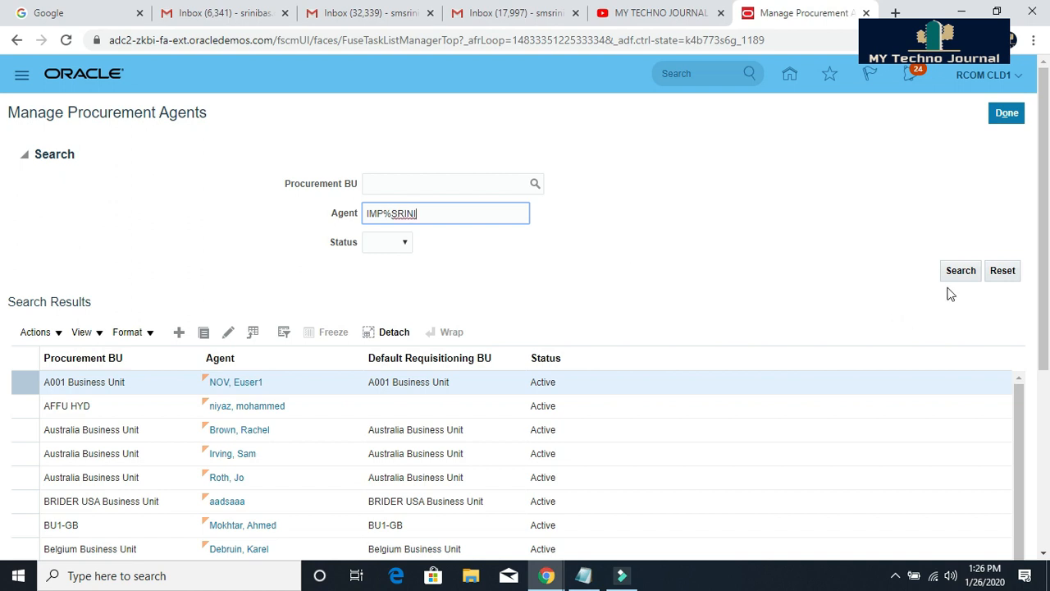
Run the agent search to list IMP, SRINI active under US1 Business Unit.
{"action": "left_click", "coordinate": [960, 270]}
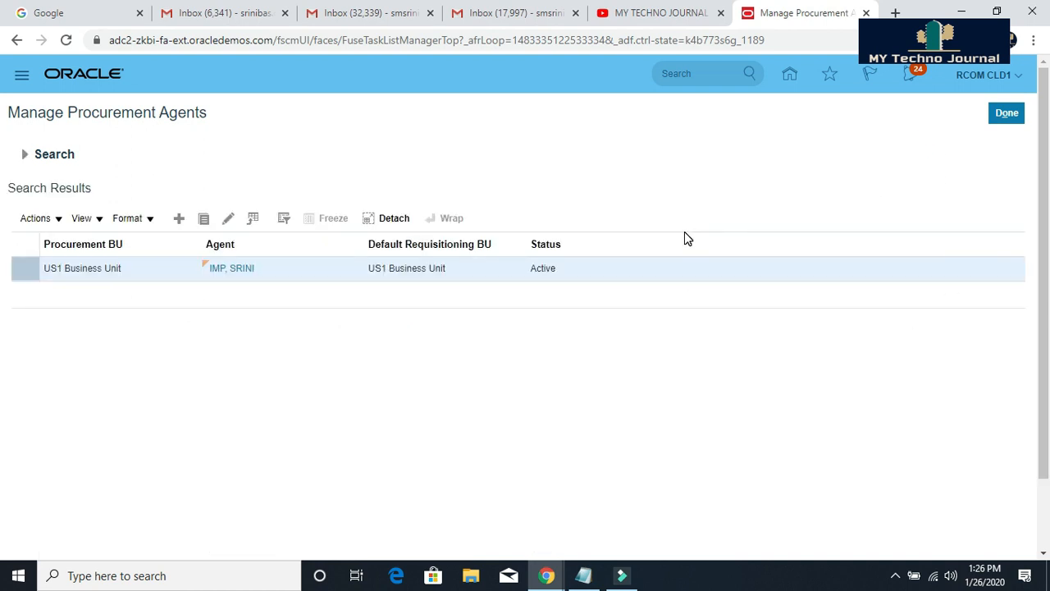
{"action": "mouse_move", "coordinate": [129, 352]}
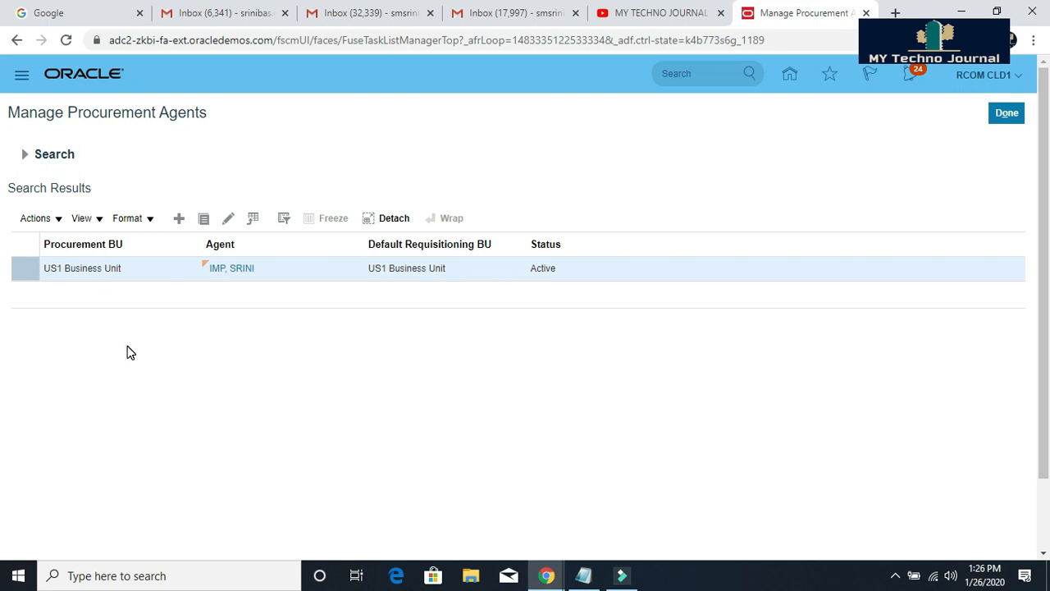
{"action": "mouse_move", "coordinate": [136, 311]}
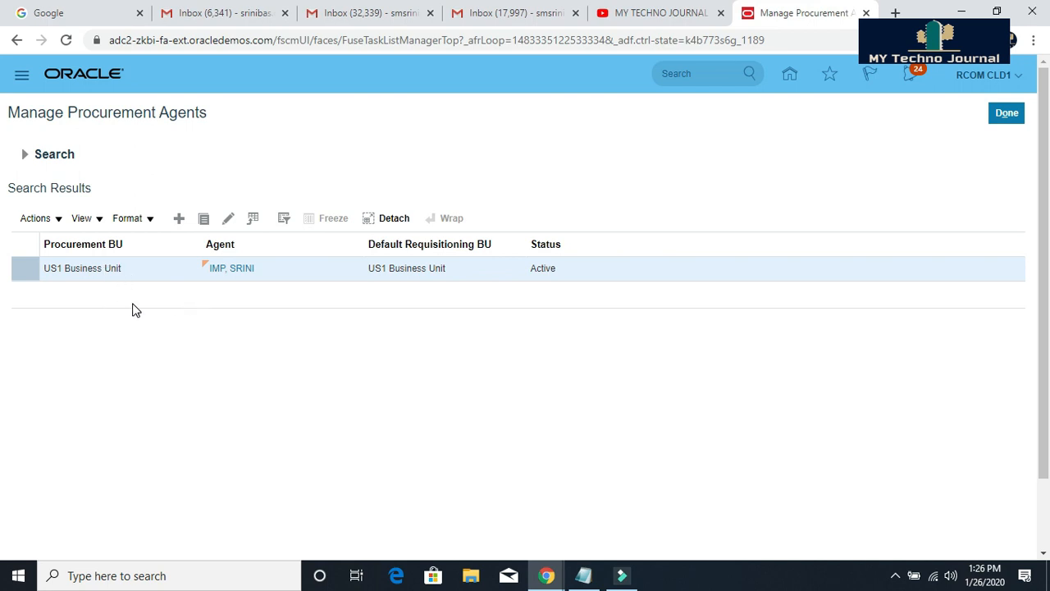
{"action": "mouse_move", "coordinate": [704, 238]}
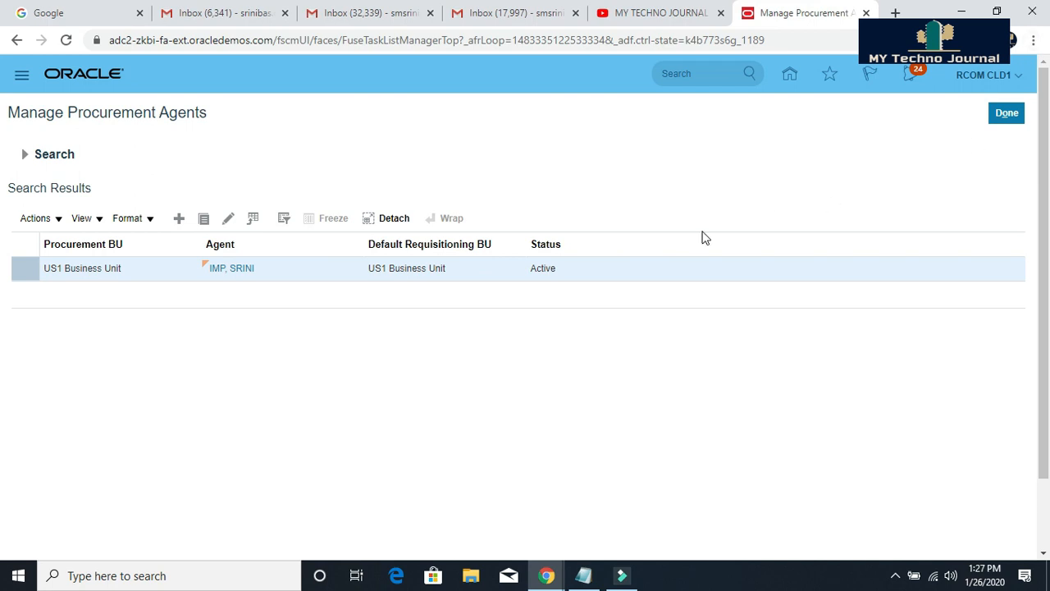
{"action": "mouse_move", "coordinate": [997, 145]}
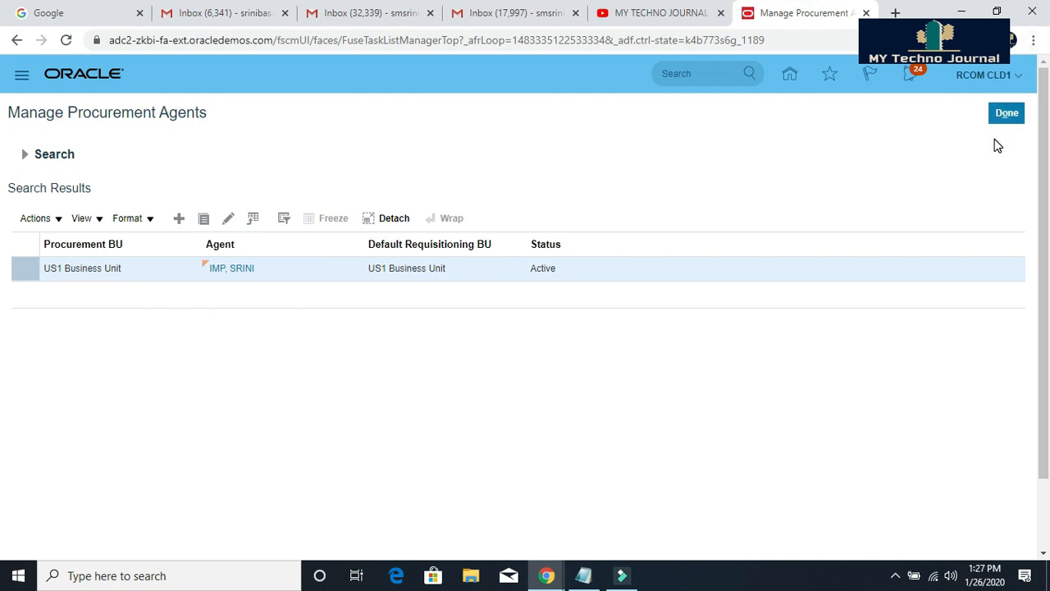
{"action": "mouse_move", "coordinate": [988, 149]}
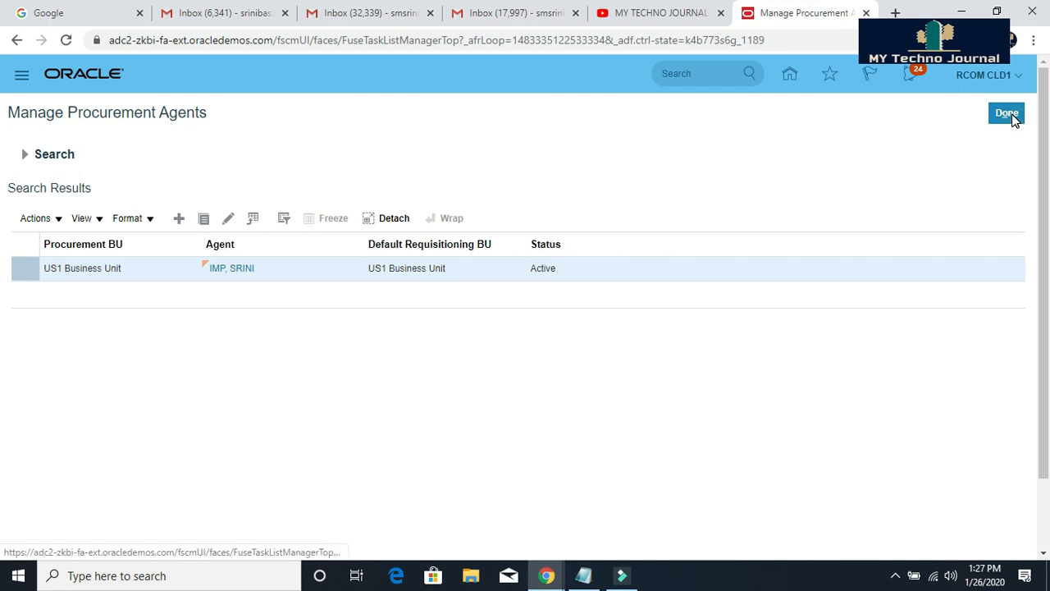
Leave Manage Procurement Agents via Done, returning to the setup task search.
{"action": "left_click", "coordinate": [1007, 113]}
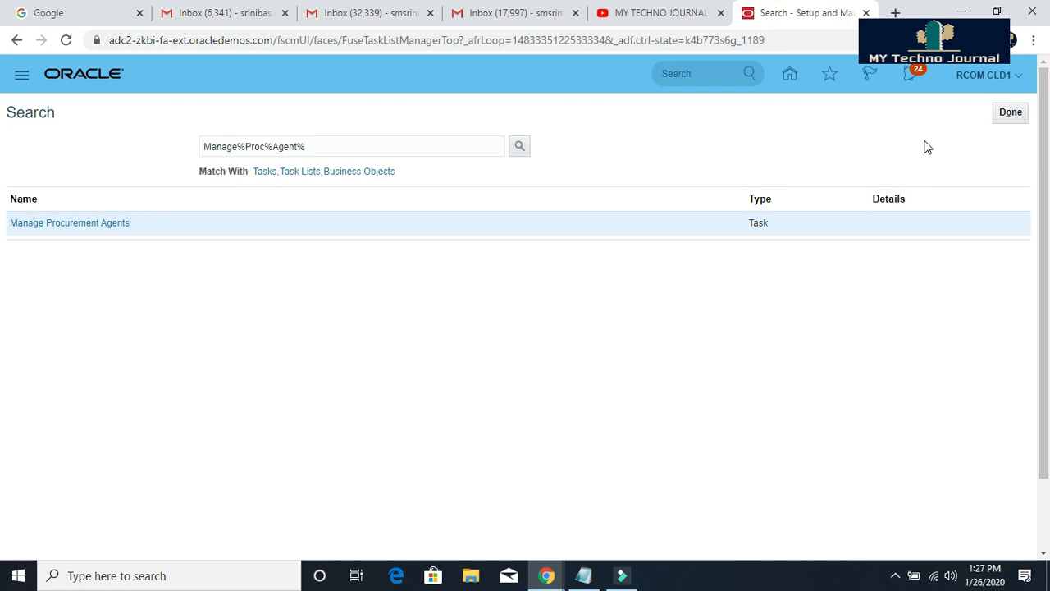
{"action": "mouse_move", "coordinate": [953, 149]}
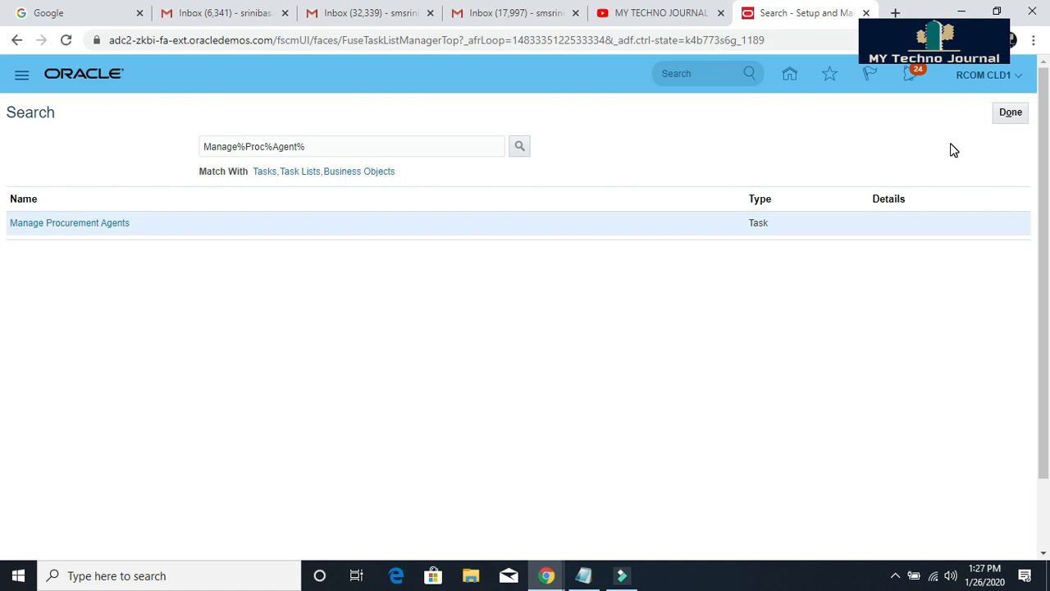
{"action": "mouse_move", "coordinate": [1010, 112]}
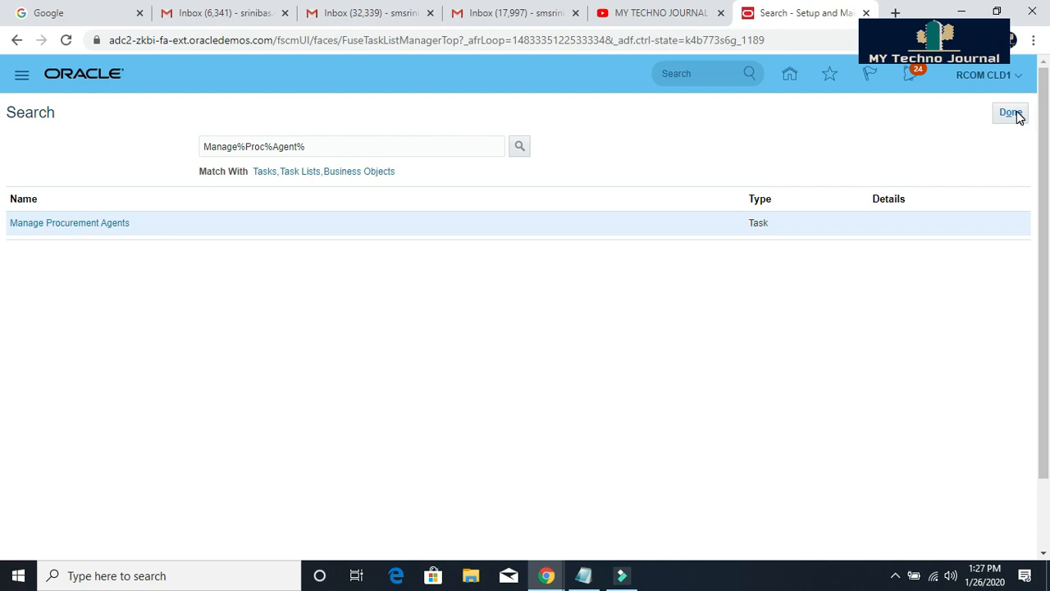